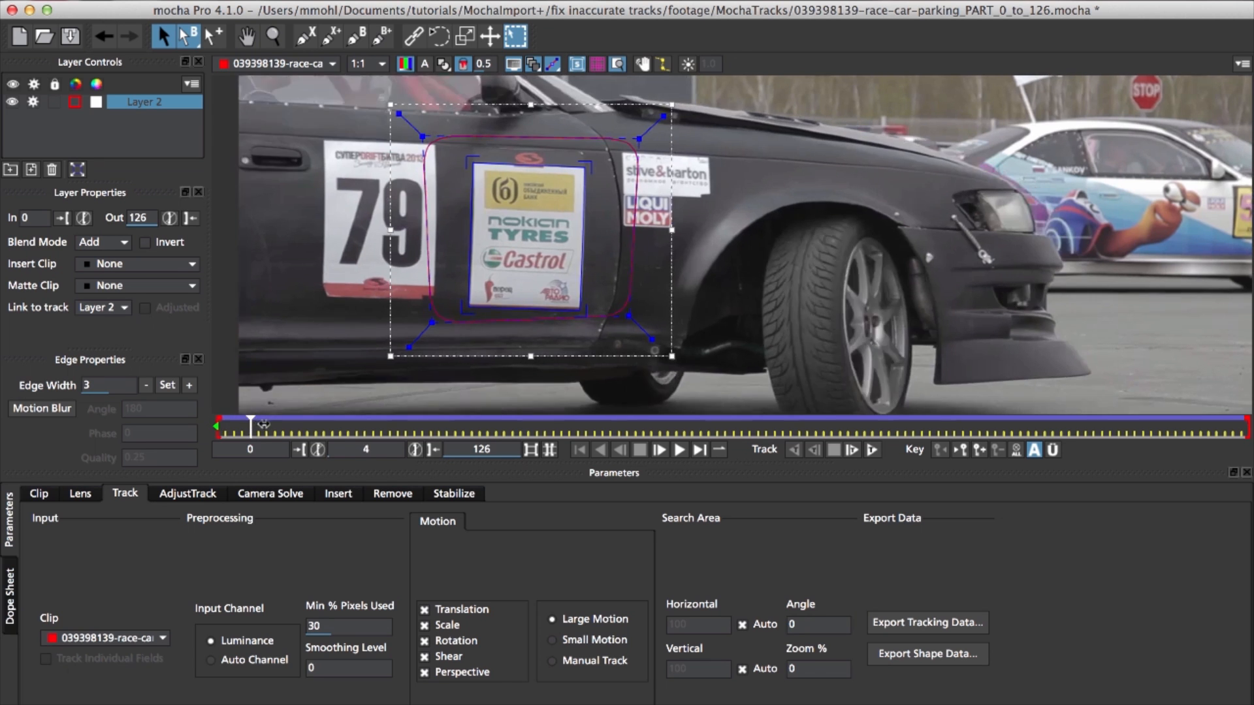
Scrub the mocha timeline from frame 4 to the last frame 126 and check the shape stays on the door plate.
drag(251, 423, 948, 423)
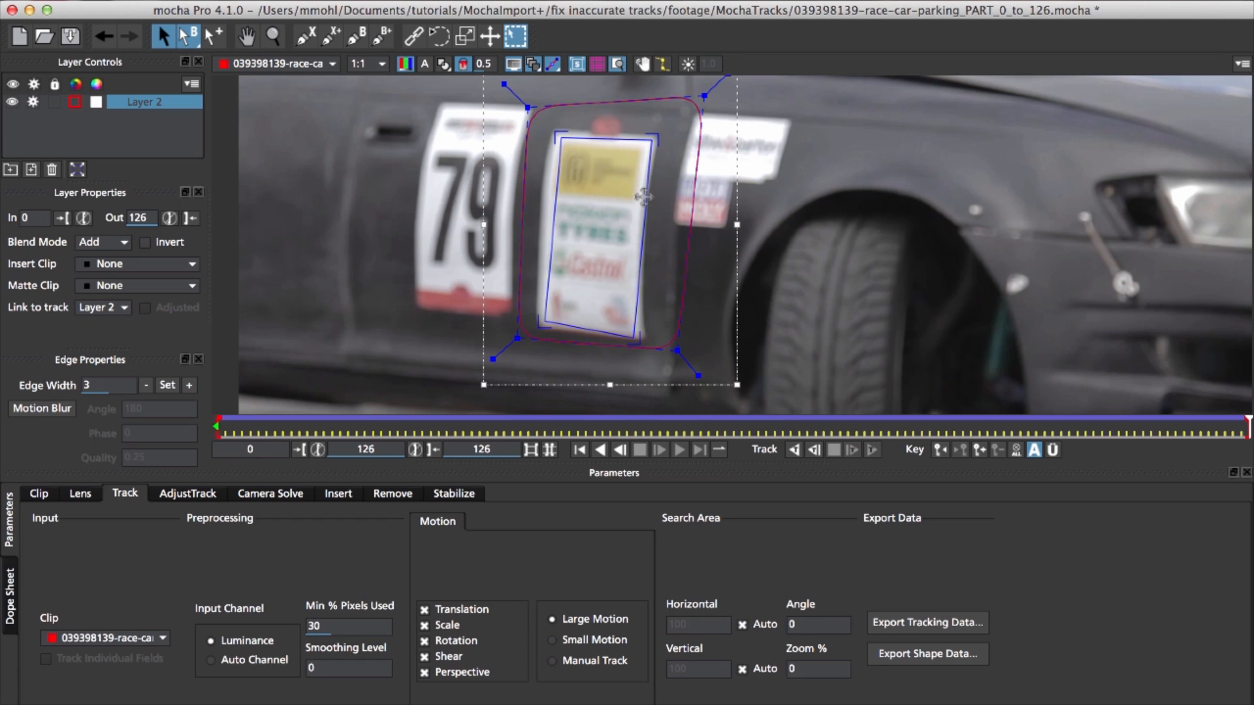
mouse_move(634, 246)
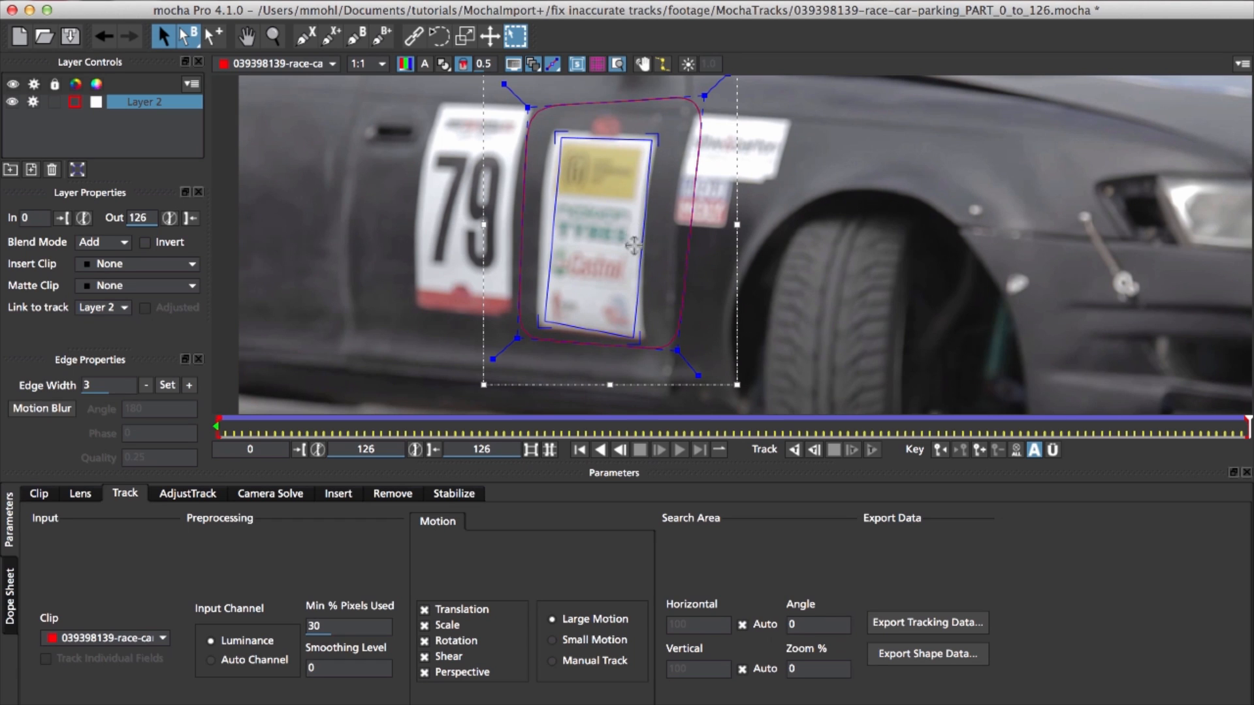
click(927, 623)
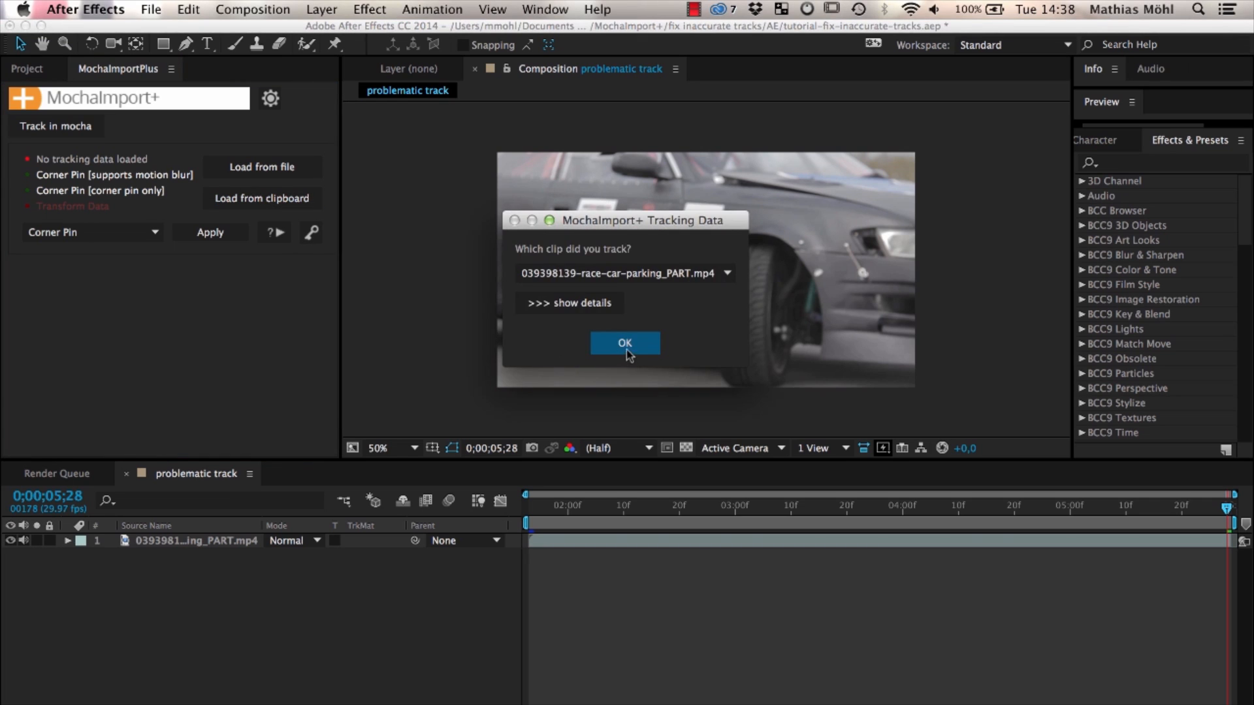
Confirm the race-car clip as the tracked footage so MochaImport+ loads the track onto a checkerboard layer.
click(624, 342)
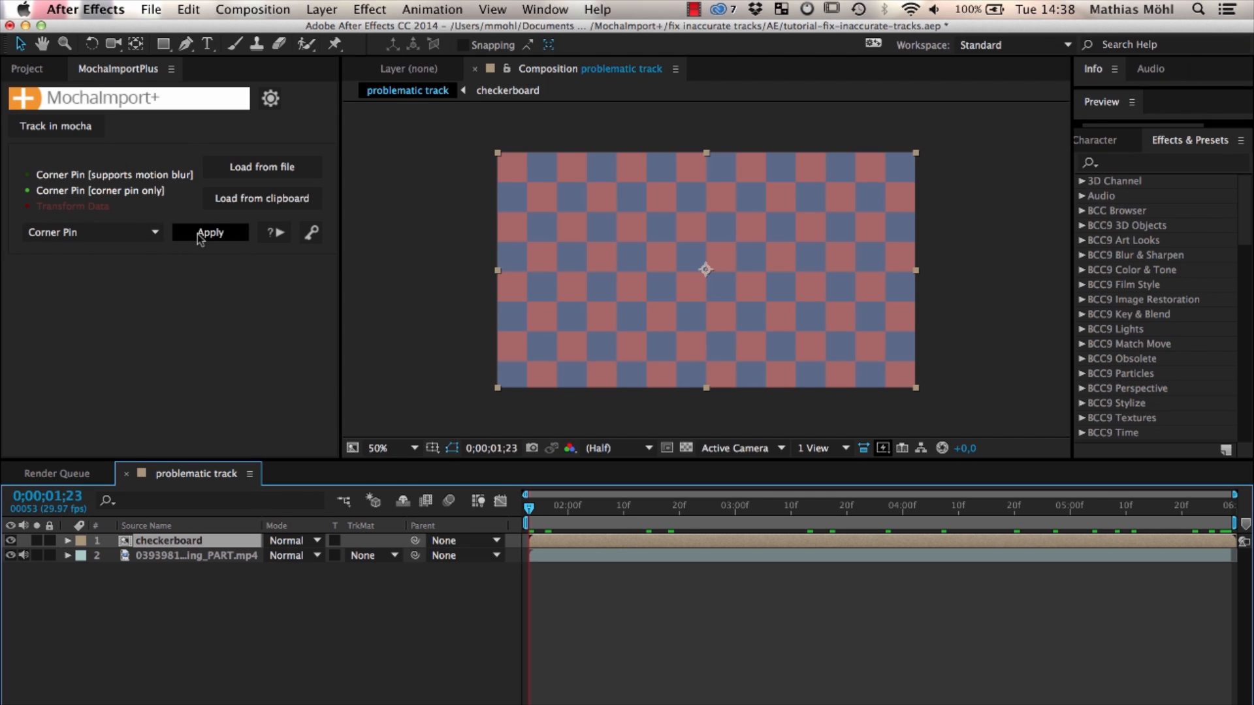
Apply the track to the checkerboard as a Bezier Warp corner pin driven by a live expression.
click(209, 233)
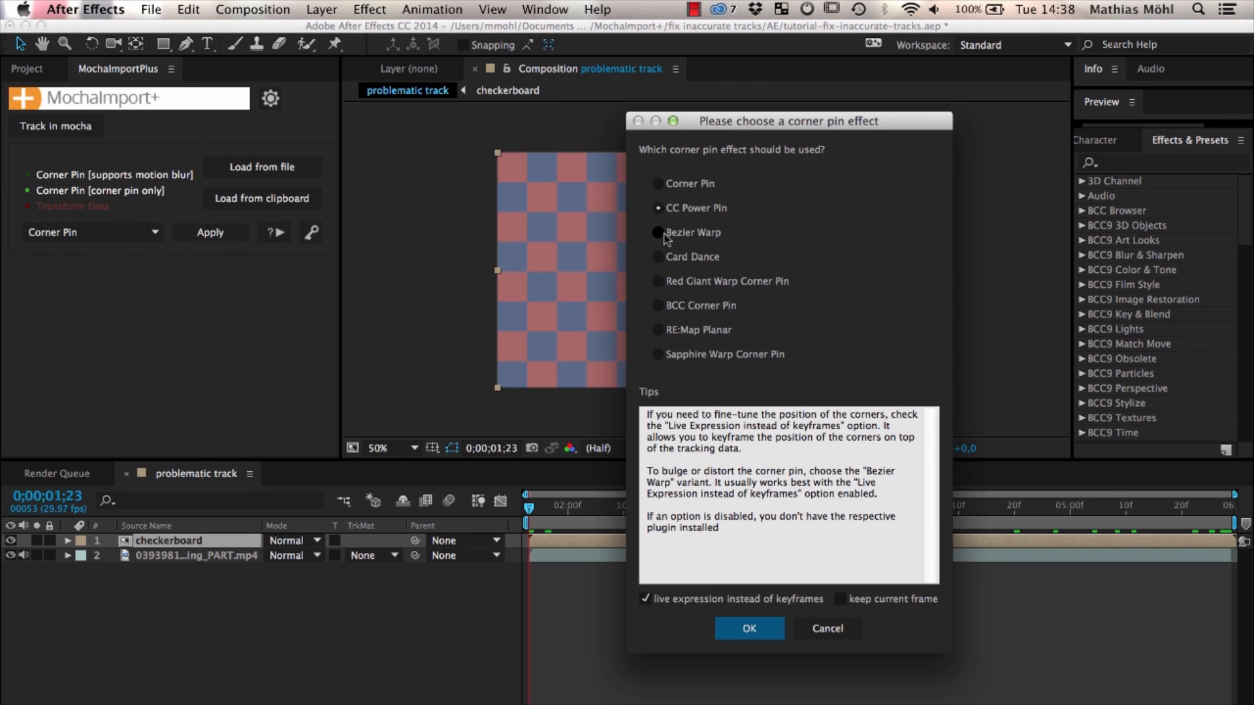
click(657, 232)
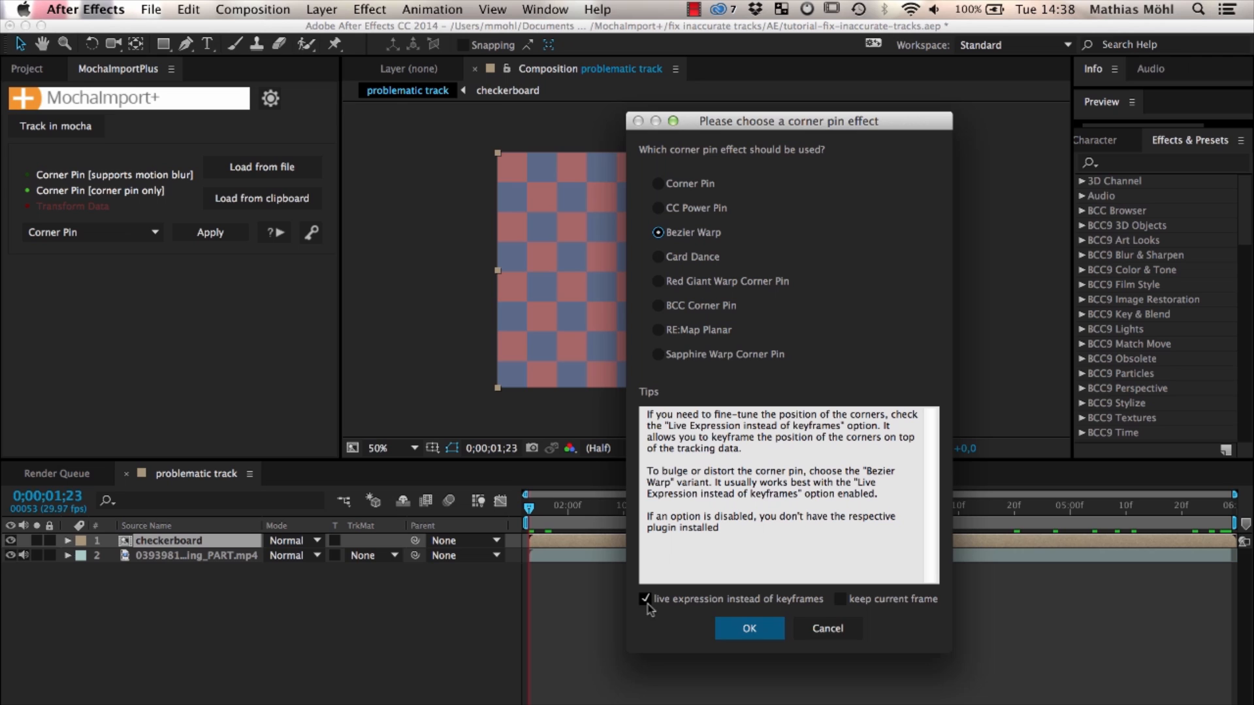
mouse_move(645, 600)
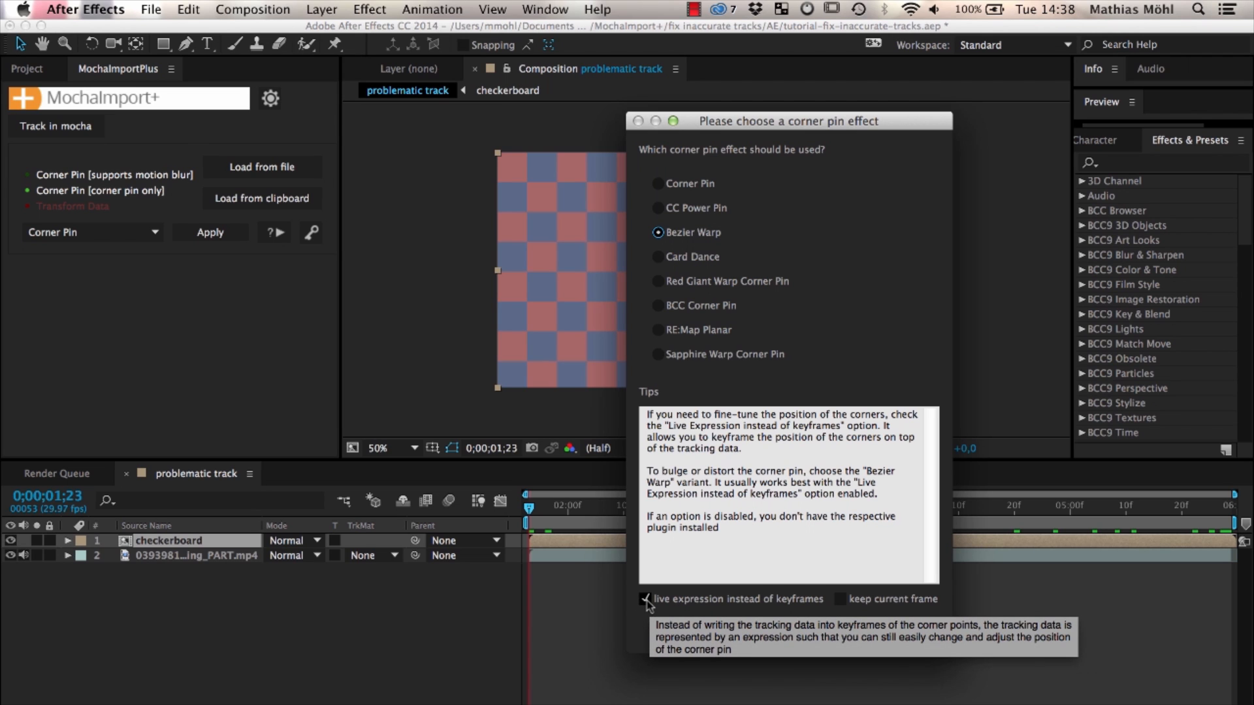
click(646, 600)
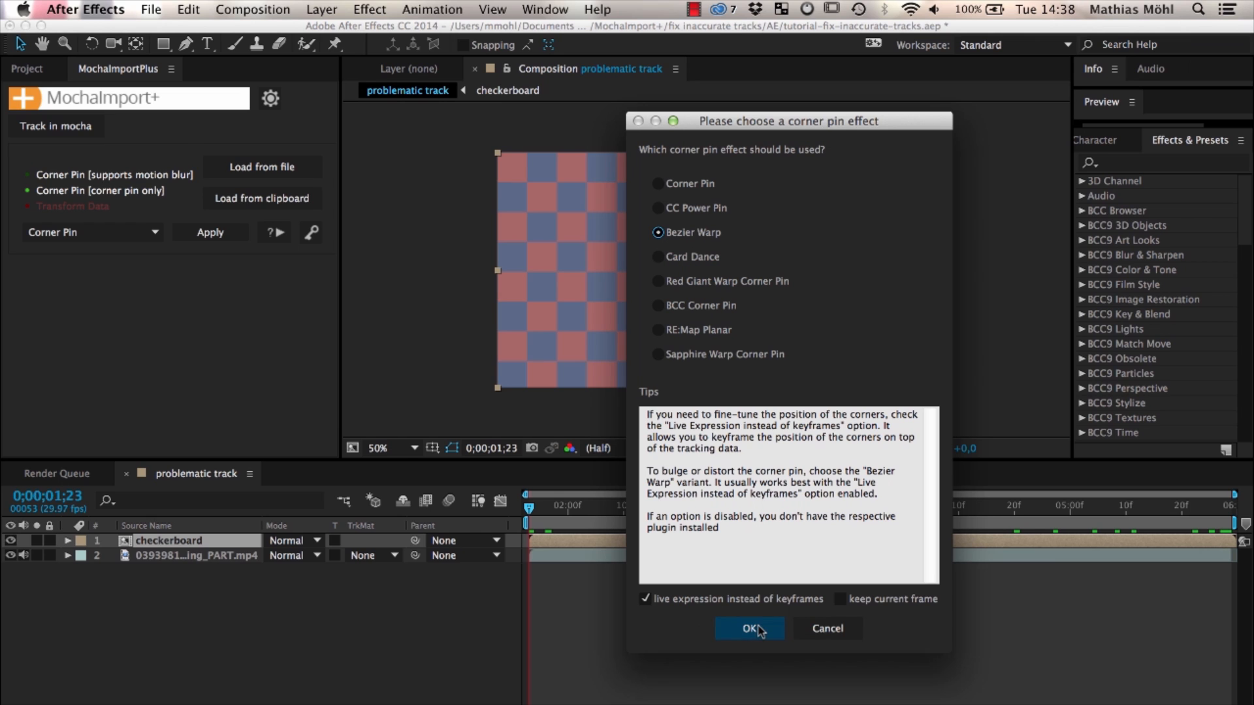
click(747, 628)
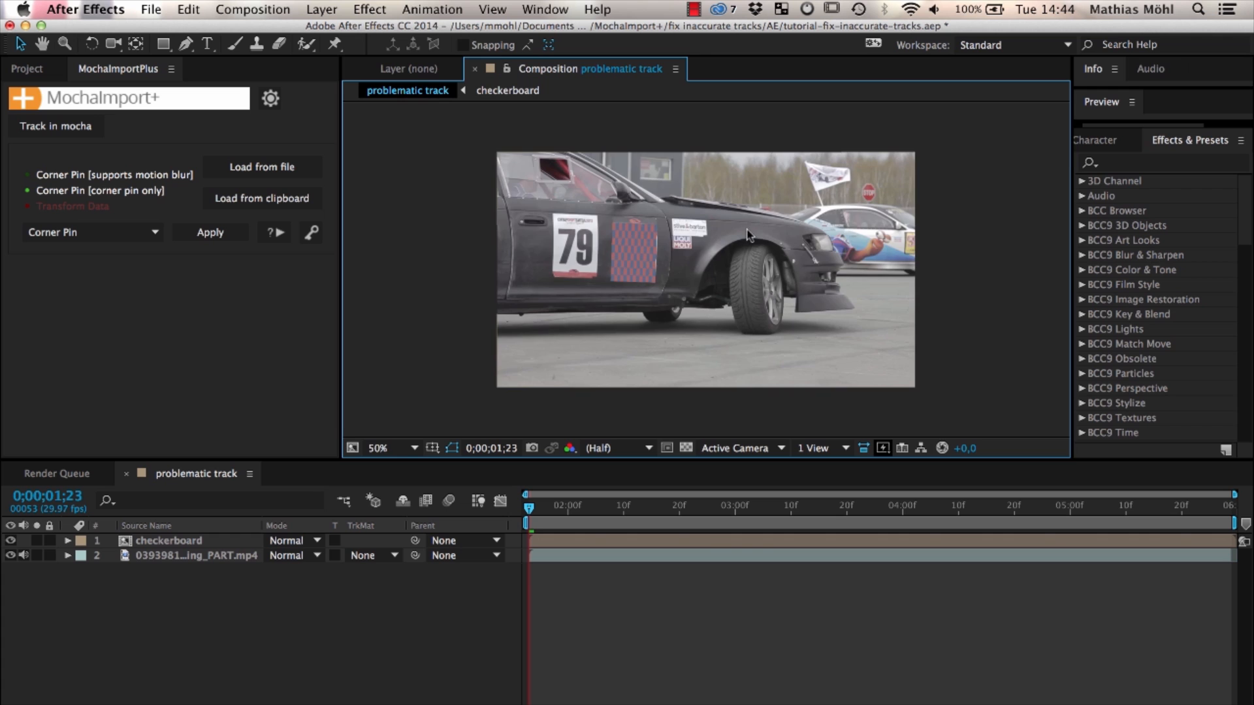
Select the checkerboard insert and reveal its Bezier Warp corner vertex properties in the timeline.
click(377, 448)
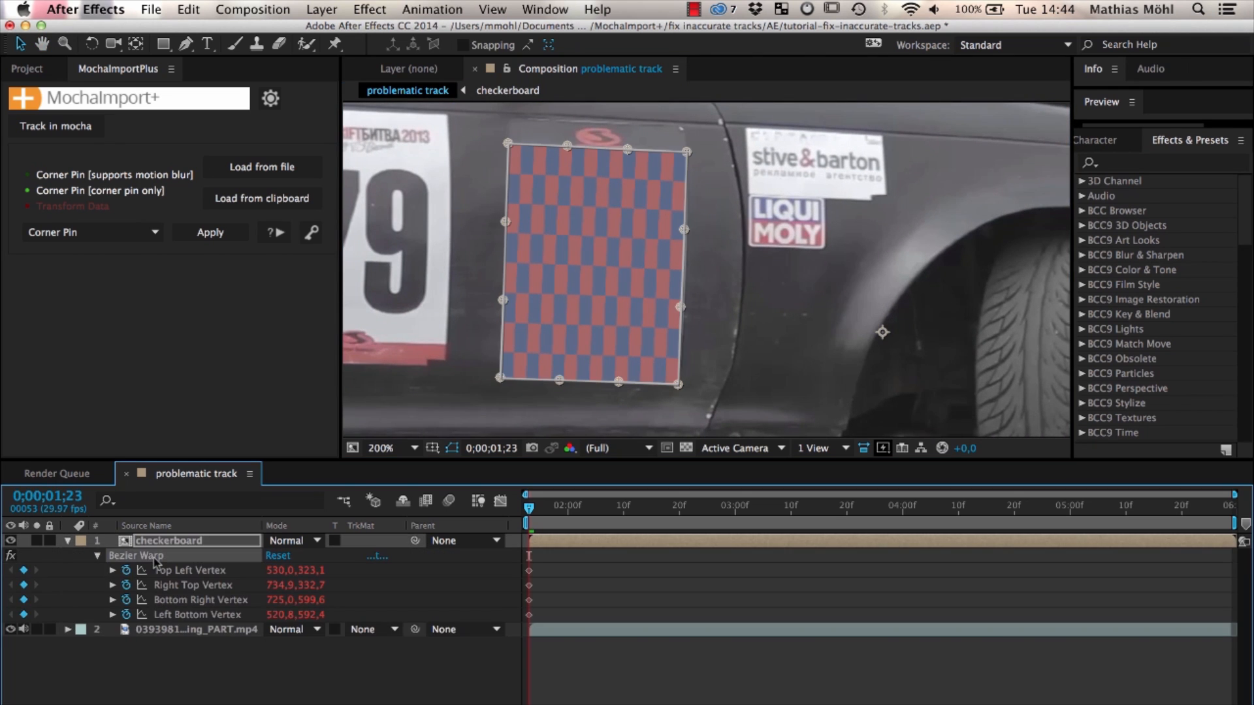
drag(685, 230, 664, 308)
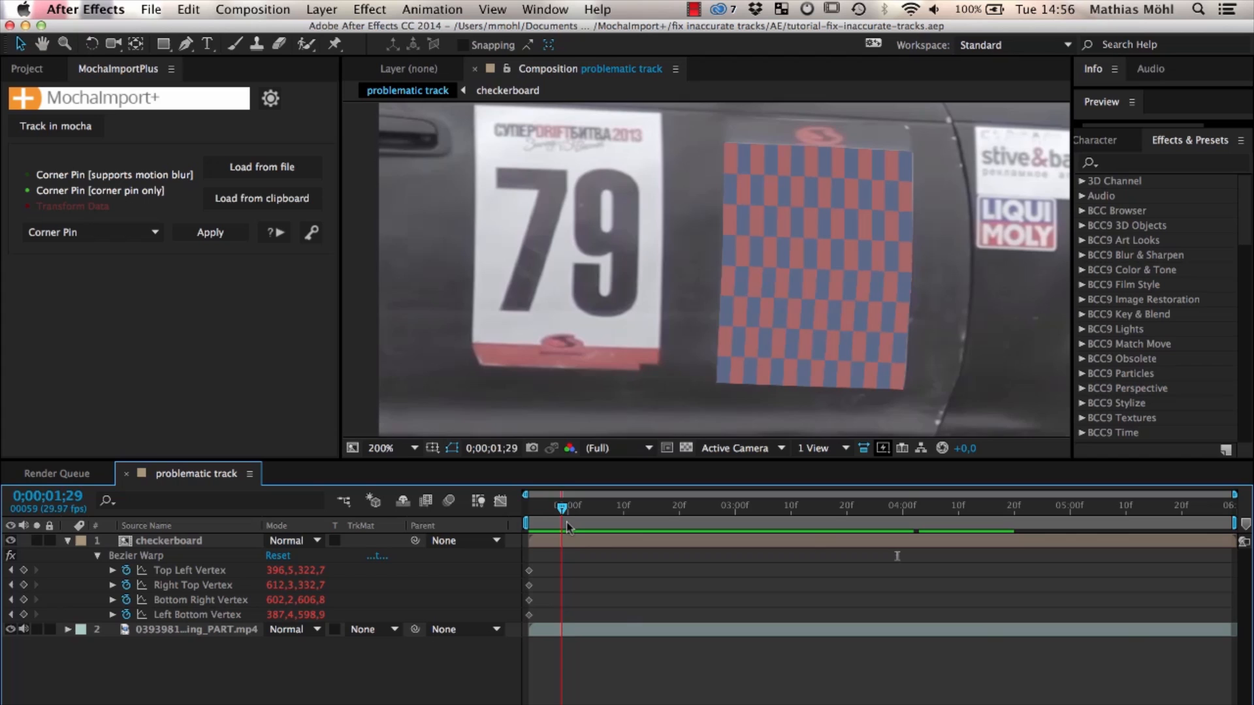
Move to 0;00;02;02 where the insert misaligns and show all Bezier Warp vertex and tangent expressions.
drag(562, 508, 579, 509)
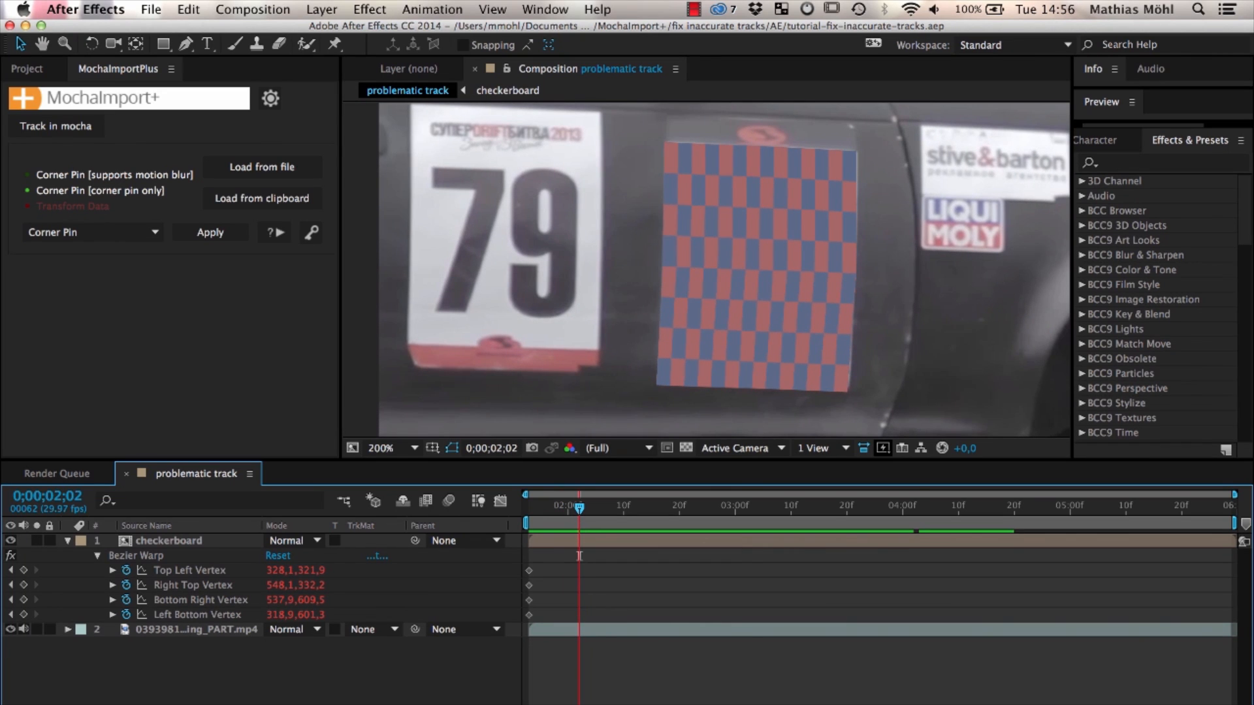
click(169, 541)
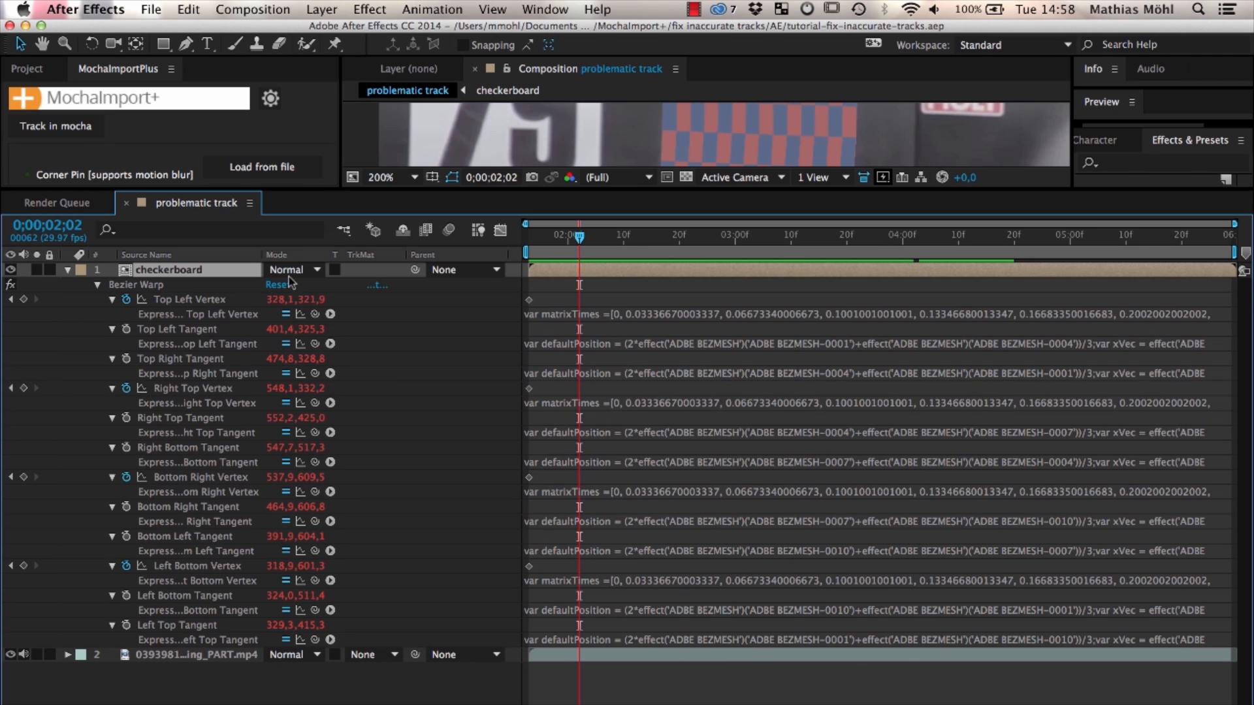
double_click(169, 269)
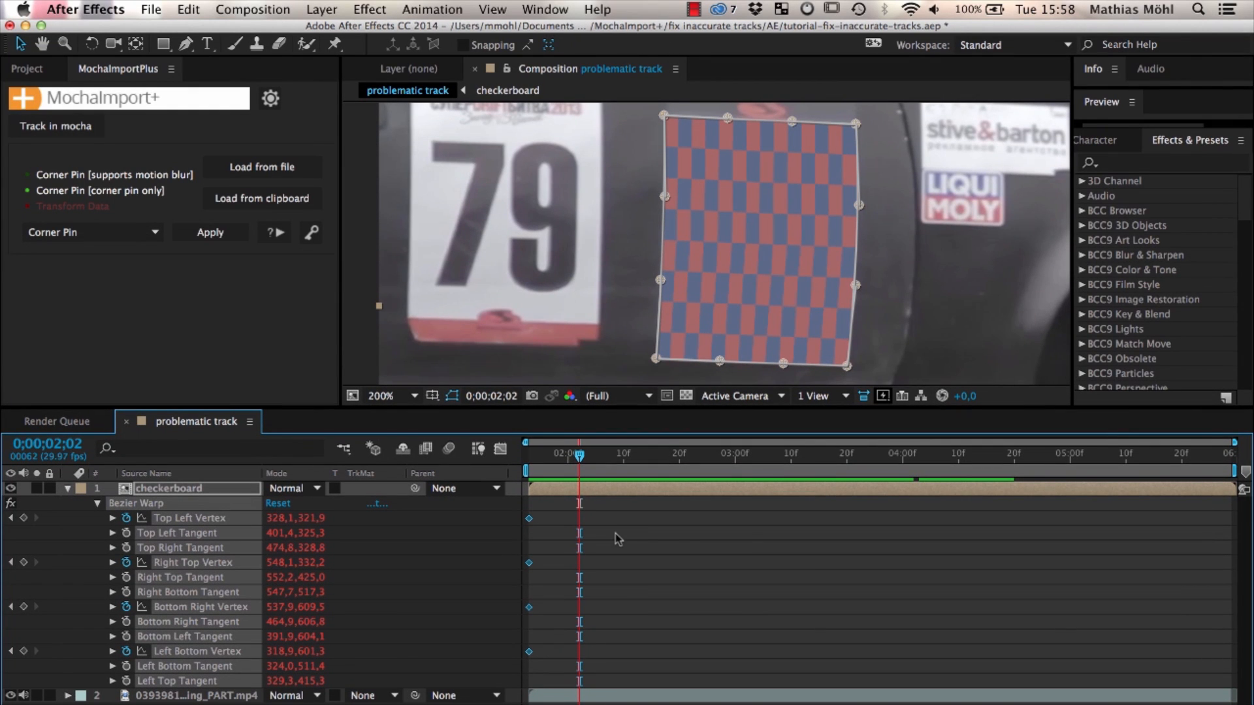
mouse_move(464, 529)
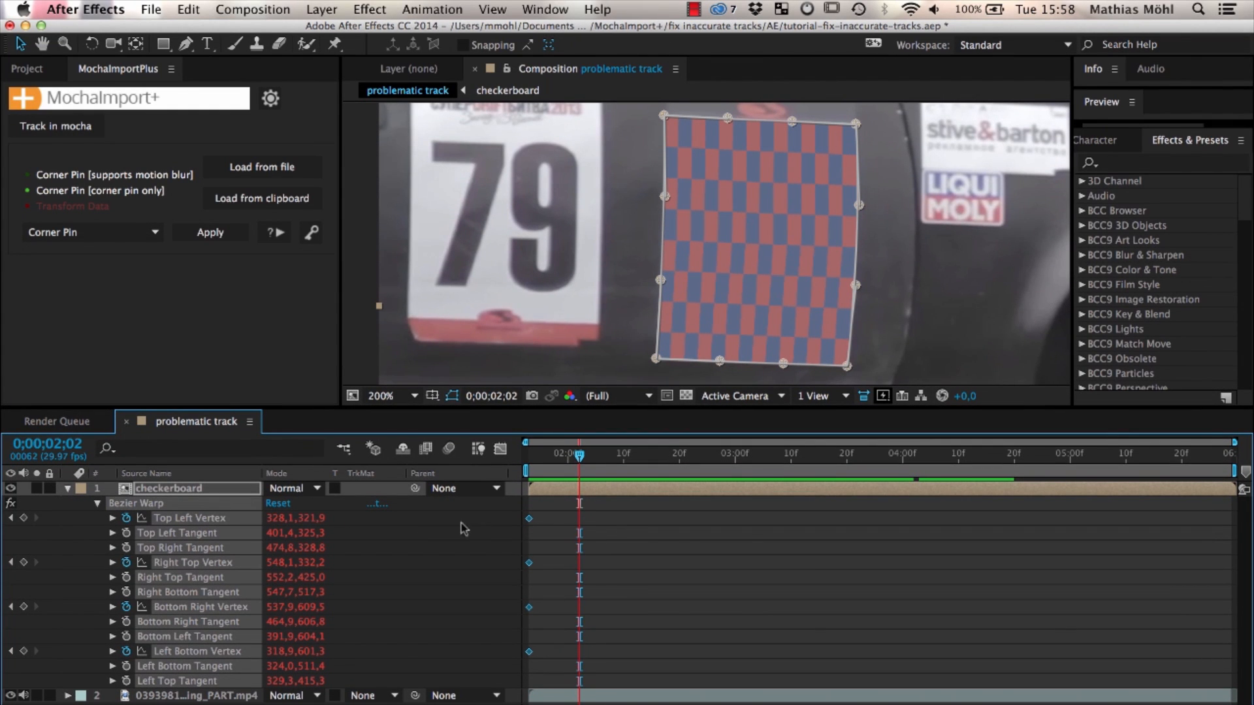
mouse_move(22, 519)
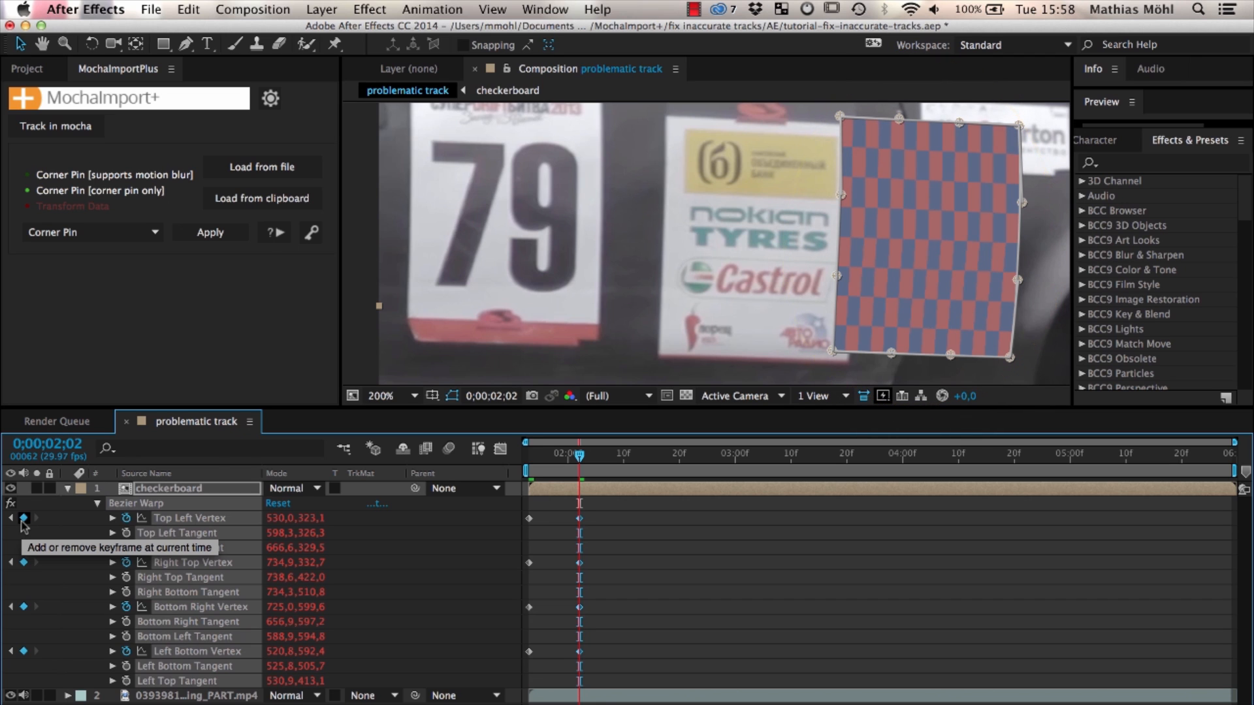
Undo the jumping top-left vertex keyframe and key the selected warp properties via MochaImport+ at 0;00;02;02.
click(188, 9)
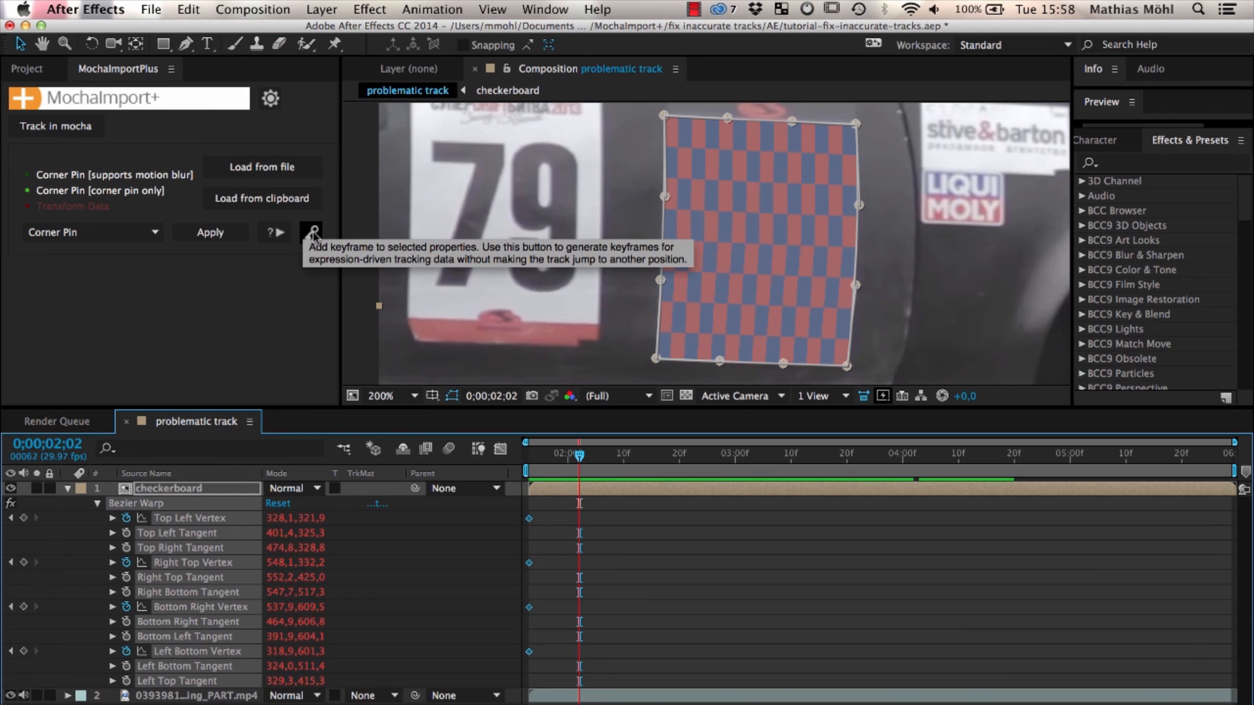
click(310, 232)
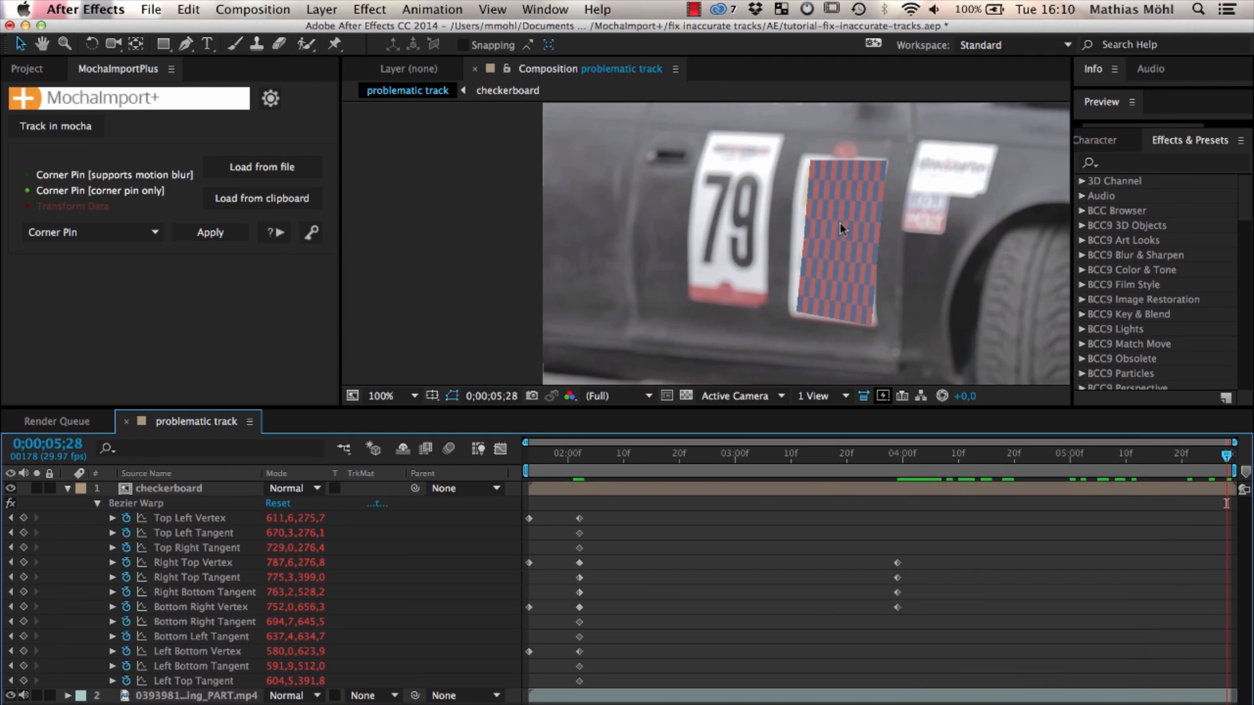
Select the checkerboard insert at 0;00;05;28 to show its Bezier Warp corner handles on the door plate.
click(169, 487)
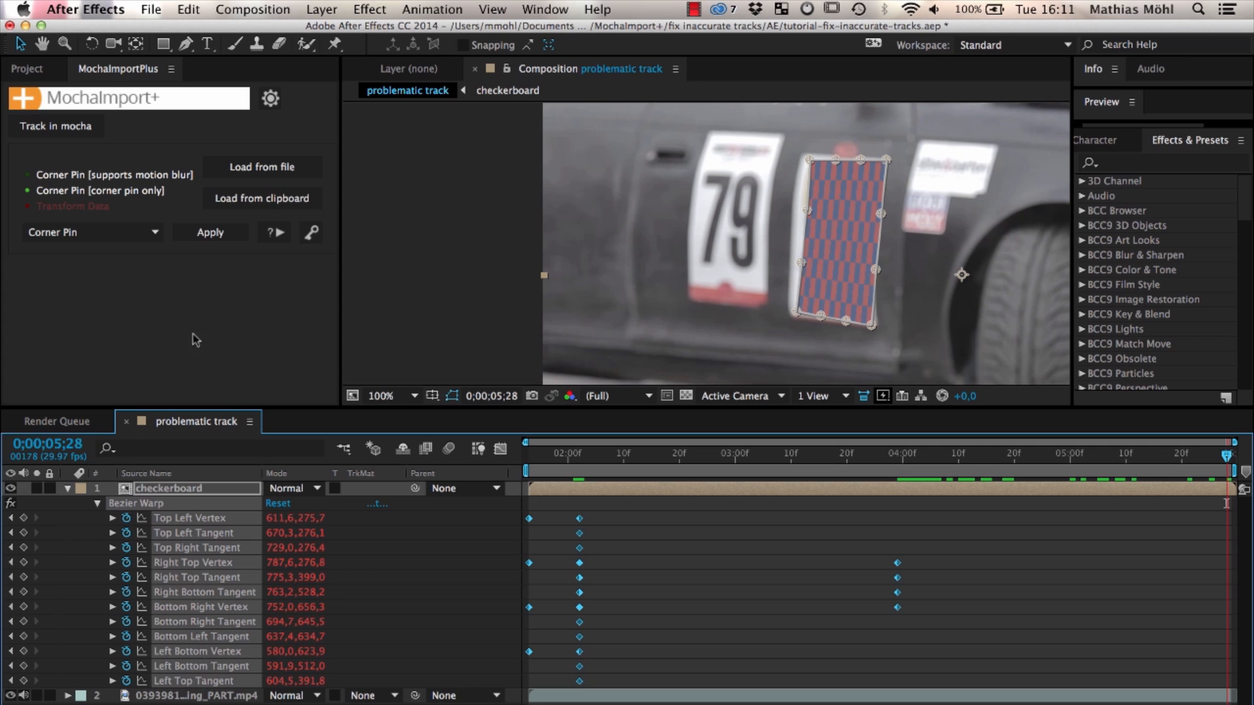